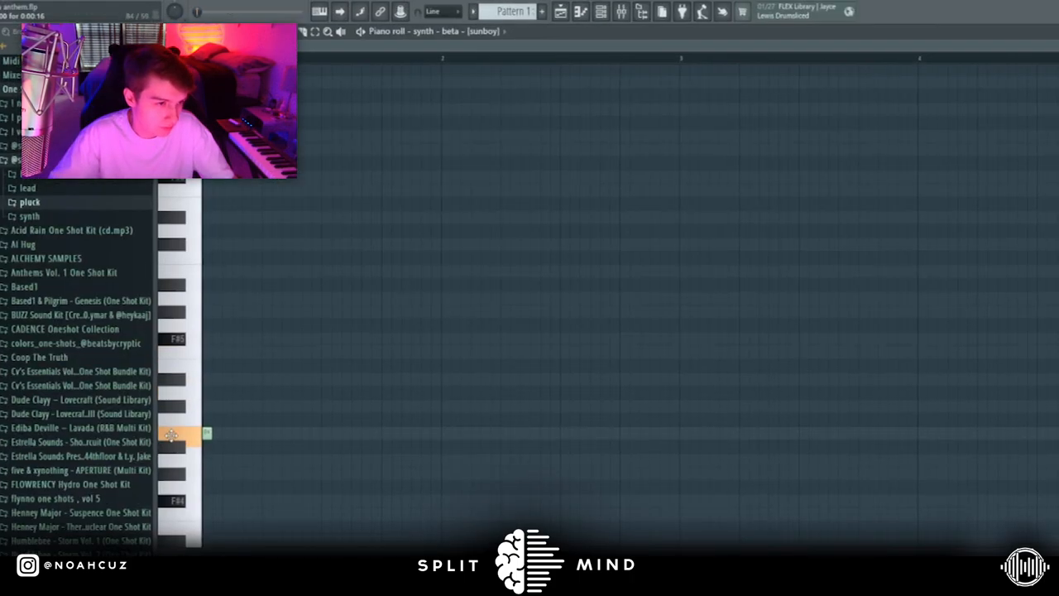
Drag the SYNTH - EX - [SUNBOY] MIDI file into the synth piano roll
left_click_drag(206, 434, 430, 420)
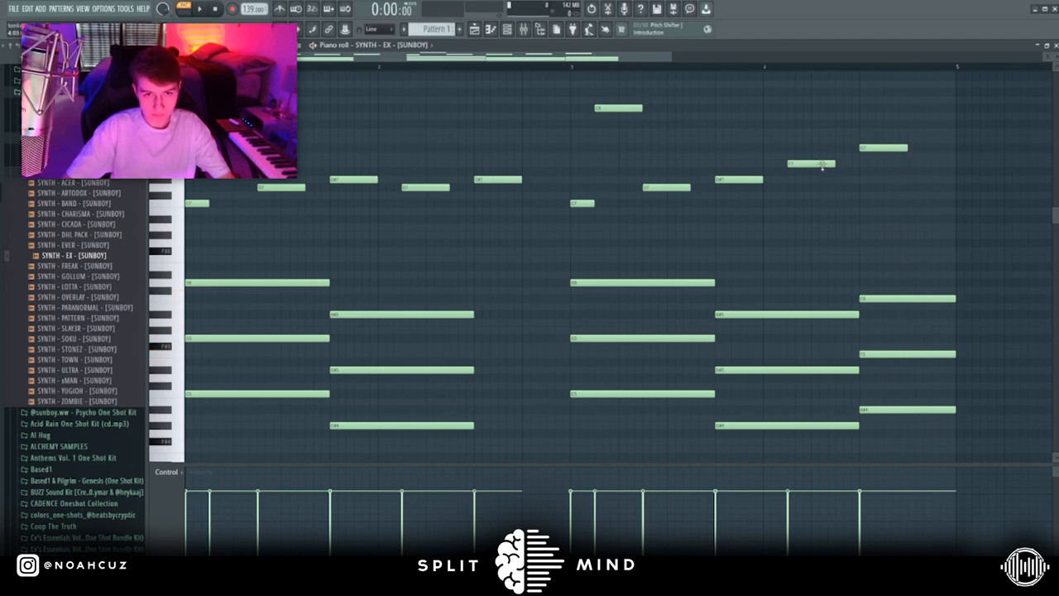
left_click_drag(811, 163, 807, 186)
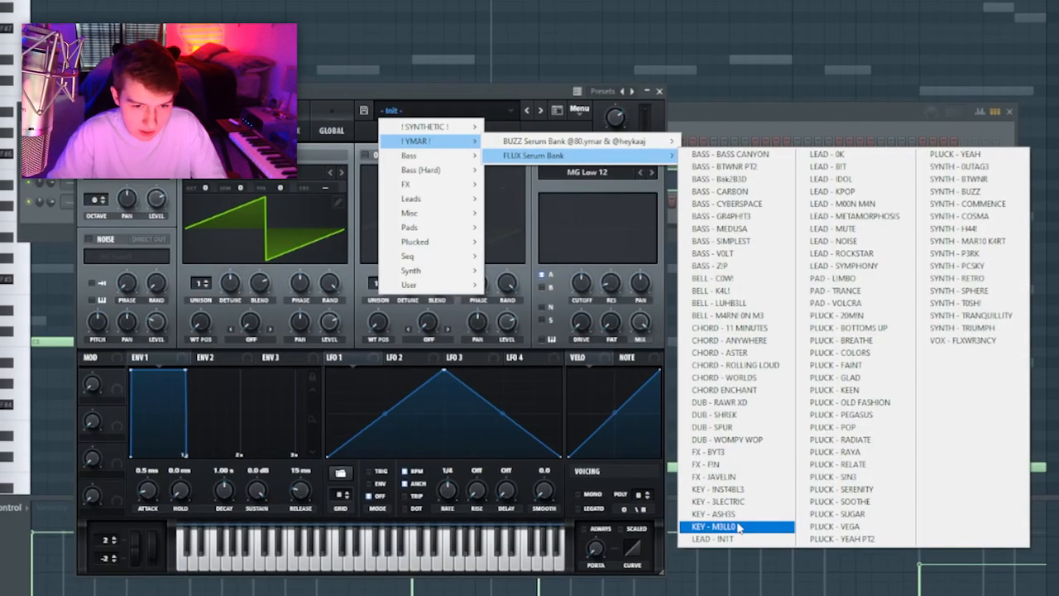
Load the KEY - M3LL0 preset from the FLUX Serum Bank into Serum
left_click(713, 538)
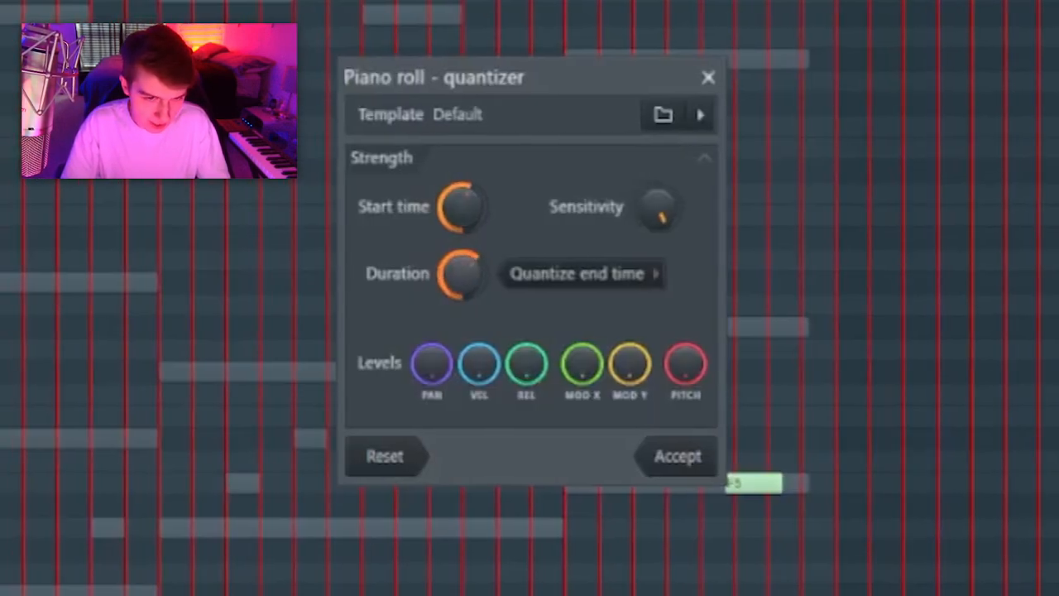
Apply quantize to the chord notes, then begin drawing the lead melody notes
left_click(677, 456)
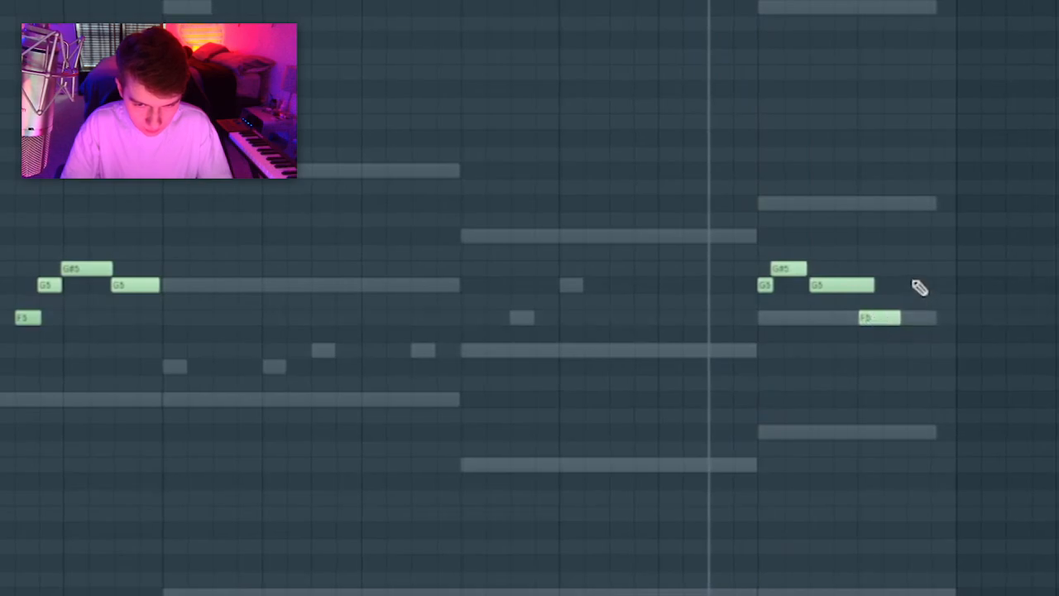
left_click(922, 286)
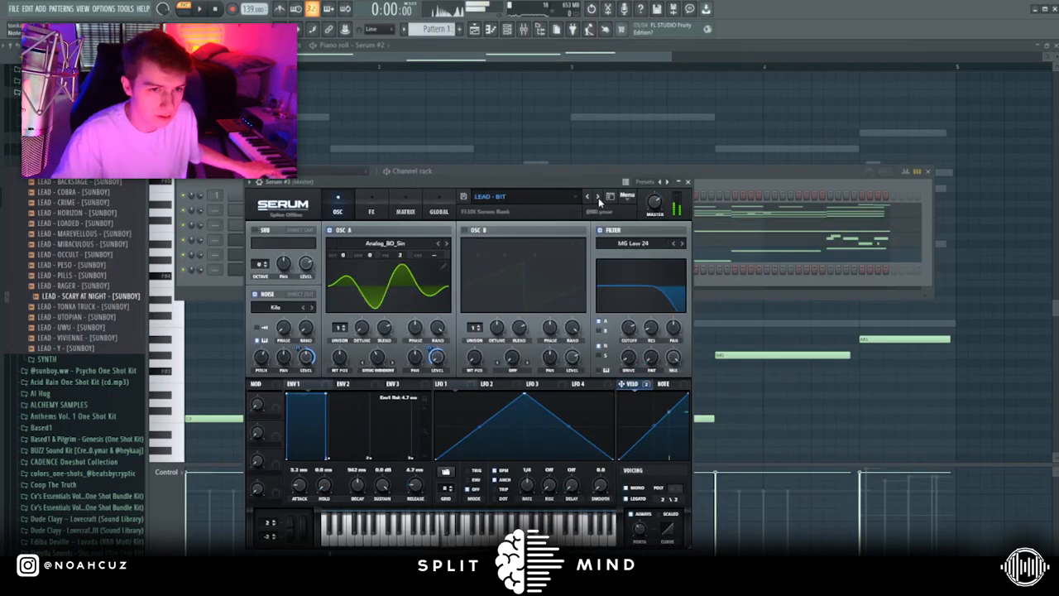
Audition LEAD - BIT, MUTE, NOISE and ROCKSTAR presets in Serum #2
left_click(597, 196)
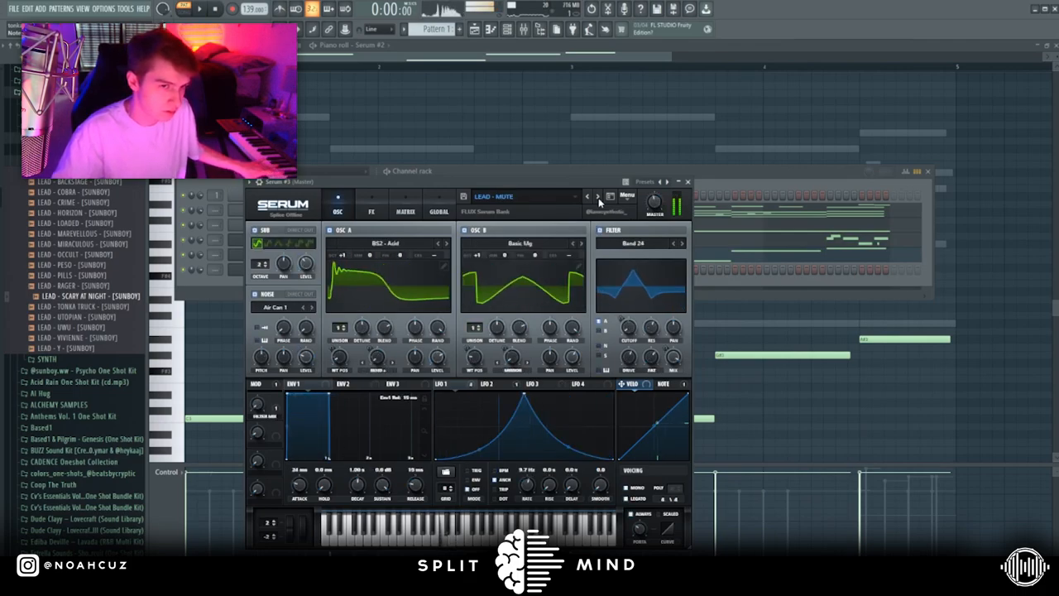
left_click(597, 196)
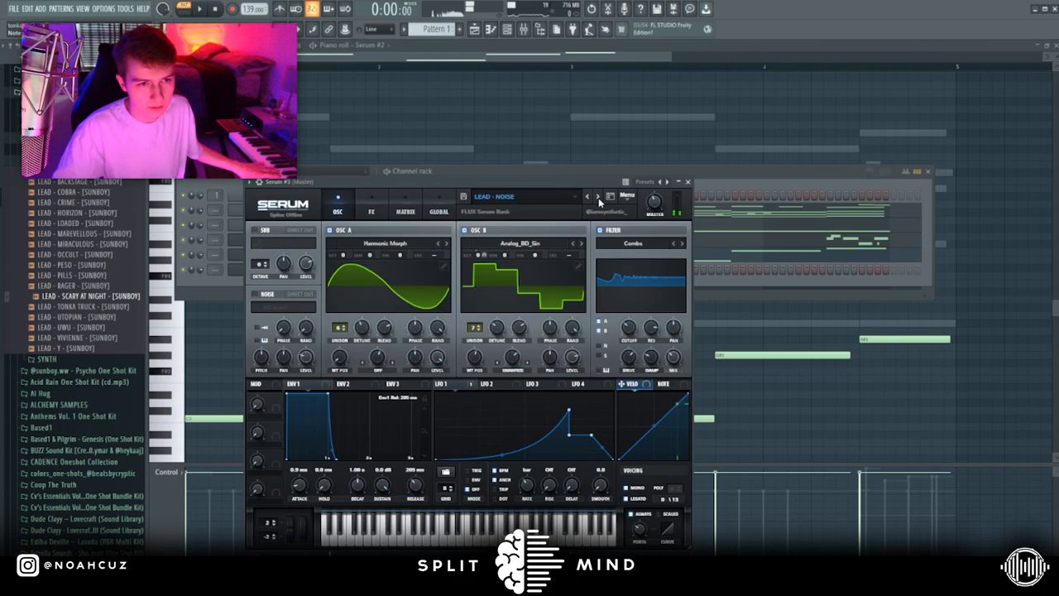
left_click(598, 197)
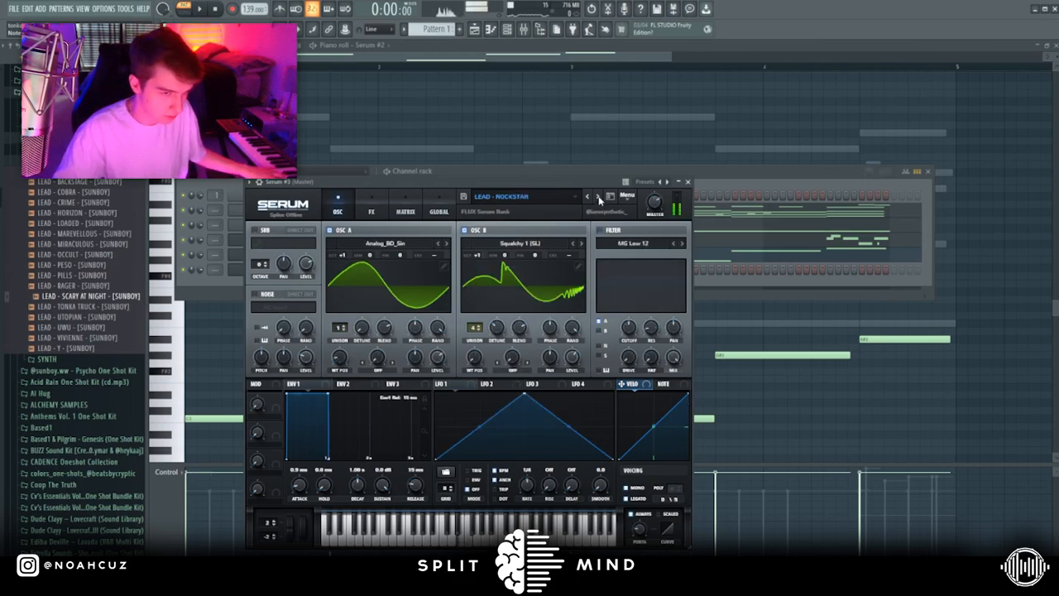
left_click(586, 196)
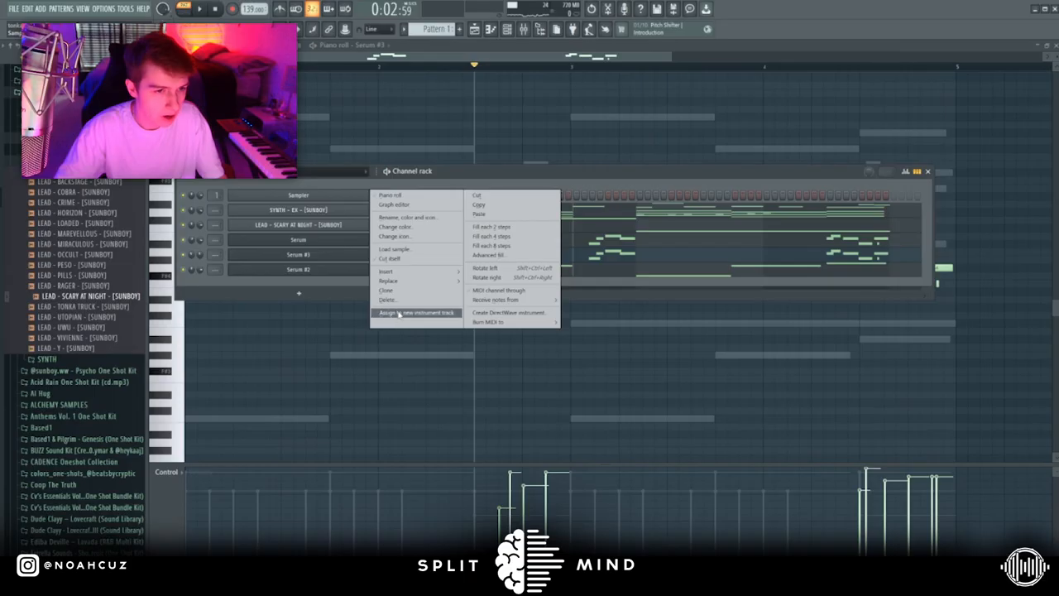
Assign a channel to its own new instrument mixer track
left_click(416, 312)
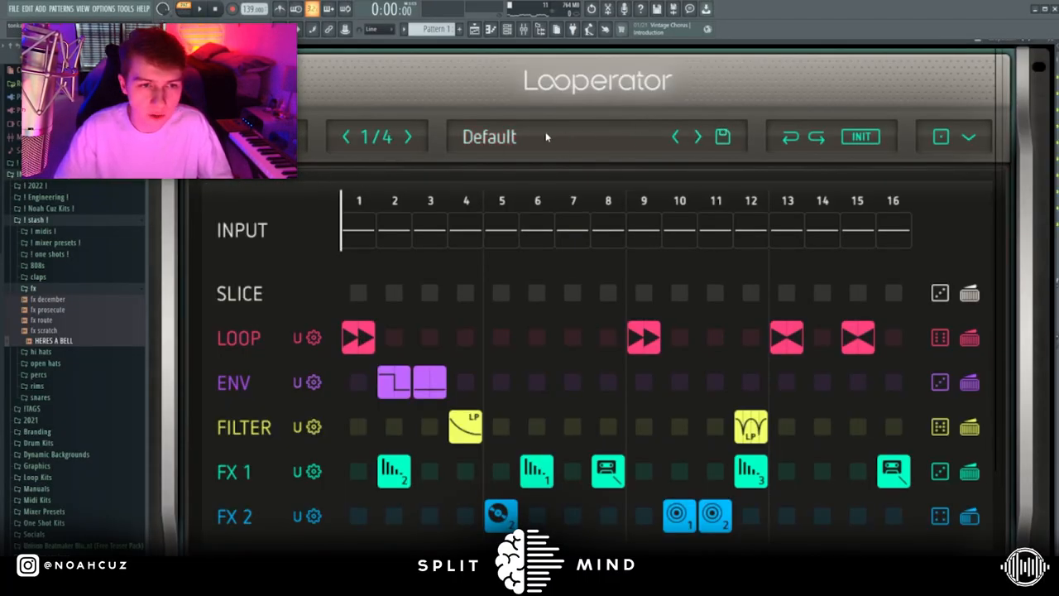
Pick a preset from Looperator's preset list on the SYNTH - EX track
left_click(488, 137)
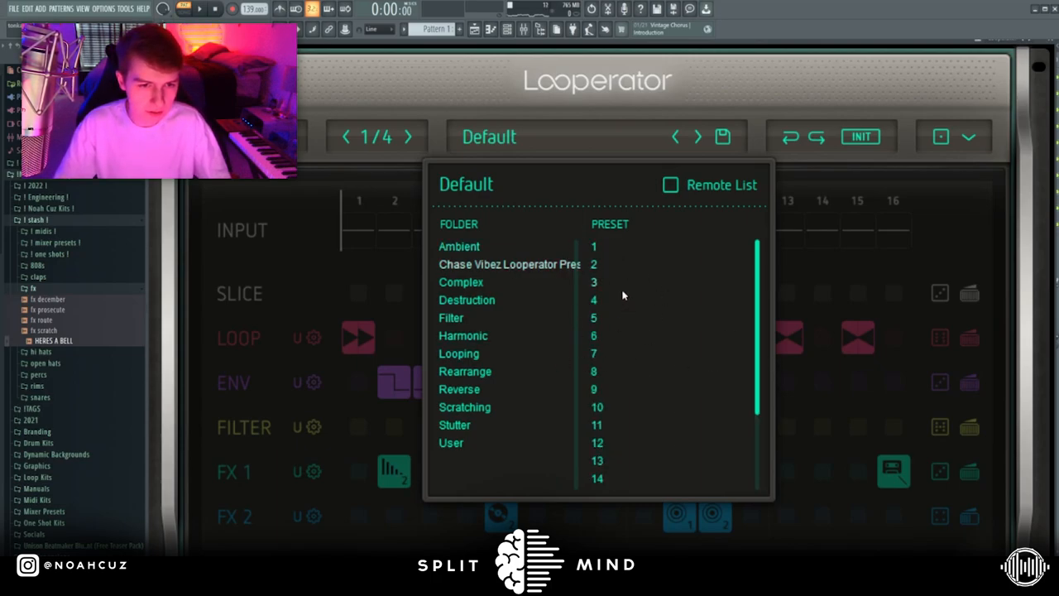
left_click(593, 316)
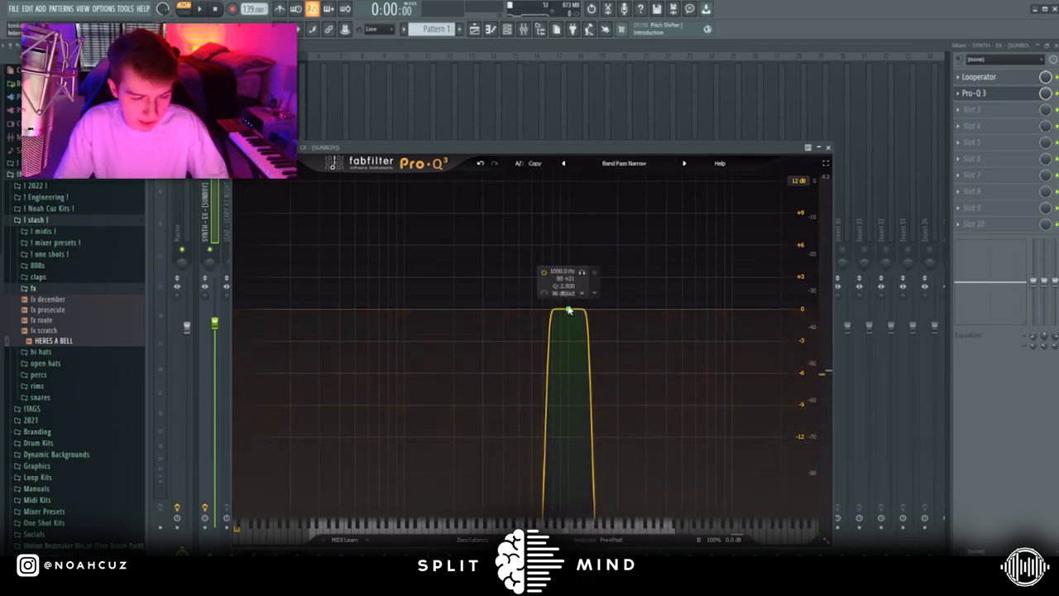
Widen the Pro-Q 3 band-pass and center it around 3250 Hz
left_click_drag(568, 313, 783, 313)
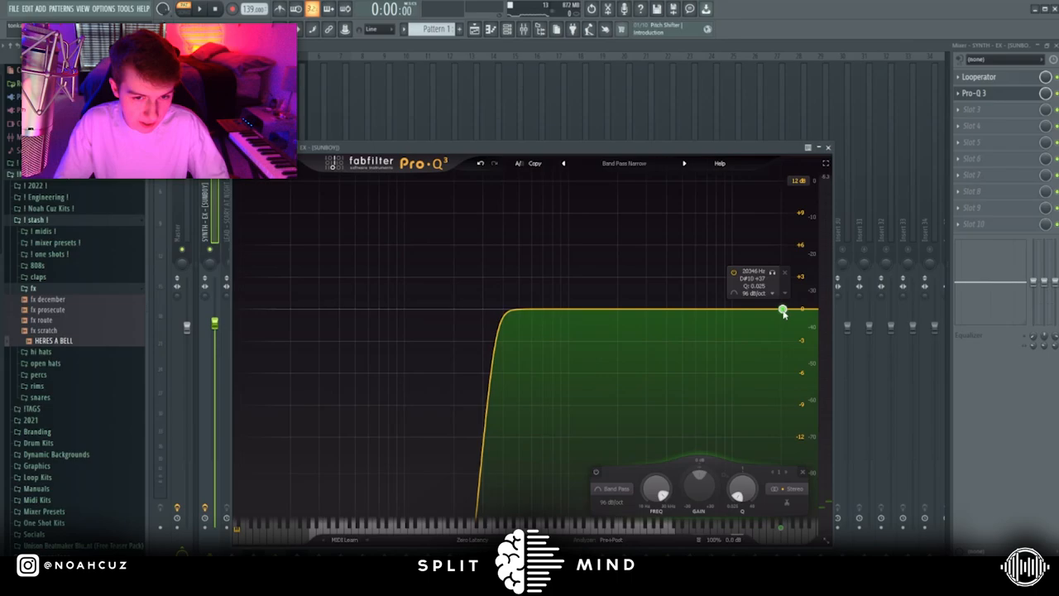
left_click_drag(783, 312, 704, 309)
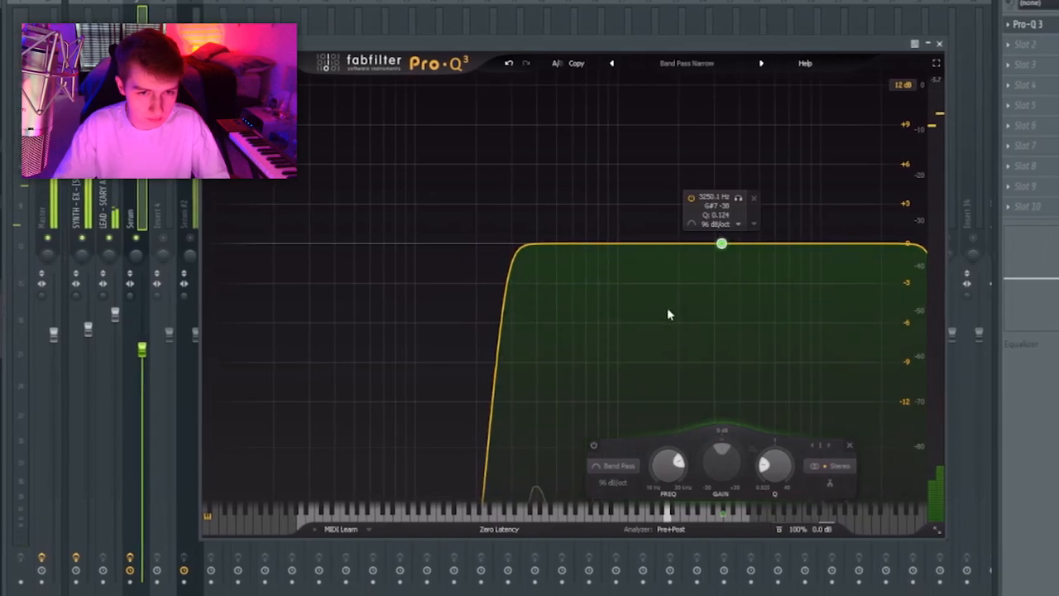
Try Gentle Smearing and Gentle Expander, settle on Glitched, and adjust the dry/wet mix
left_click(939, 43)
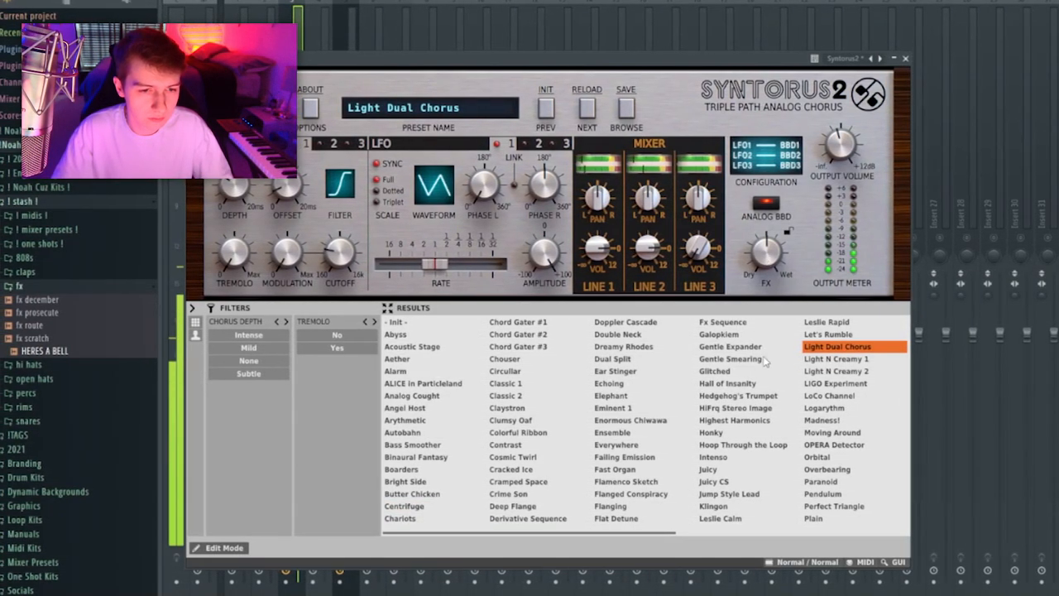
left_click(729, 358)
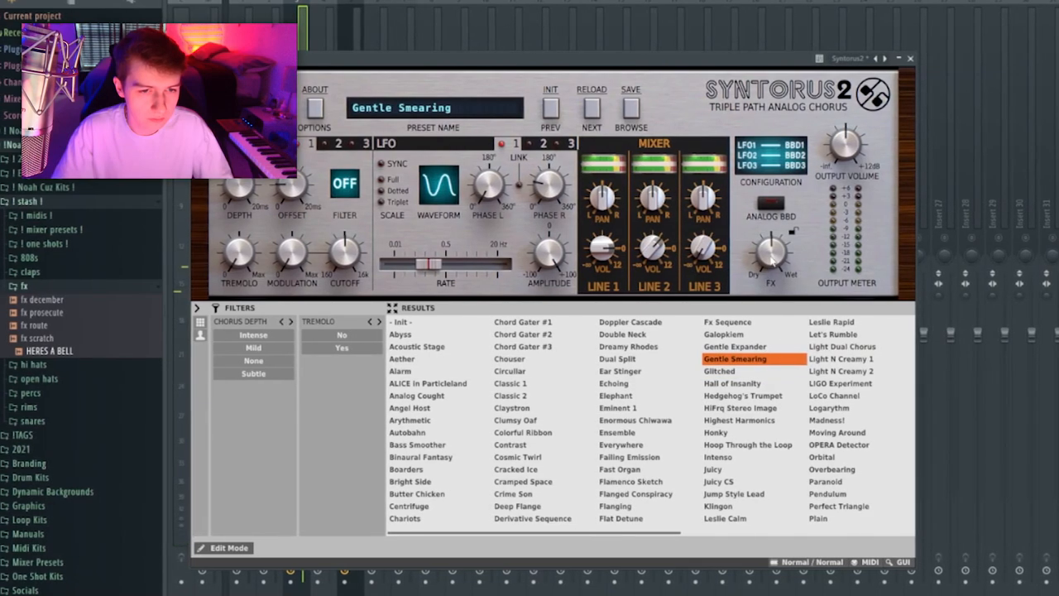
left_click(734, 346)
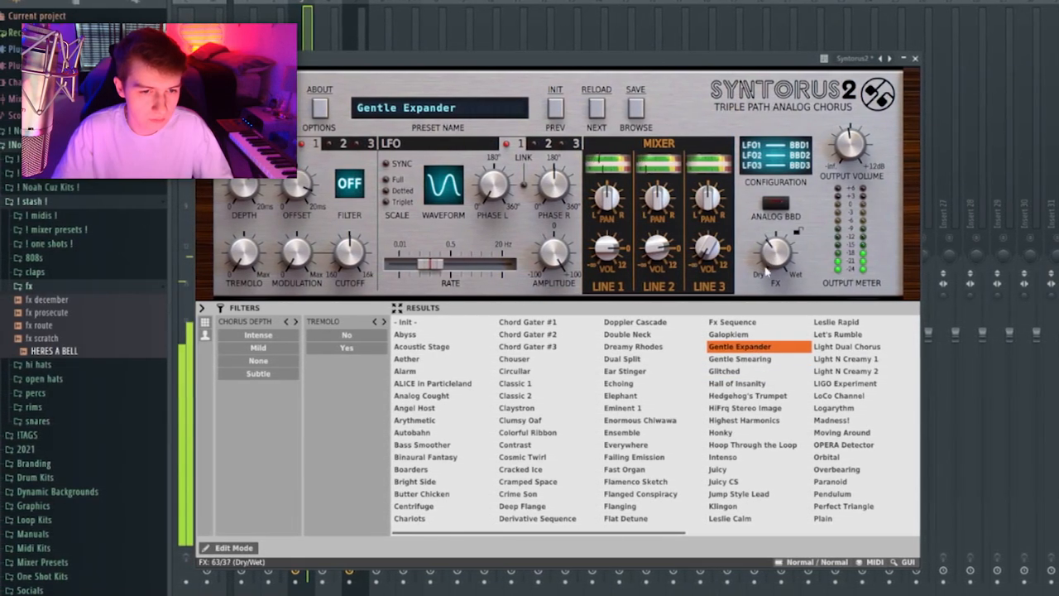
left_click(728, 371)
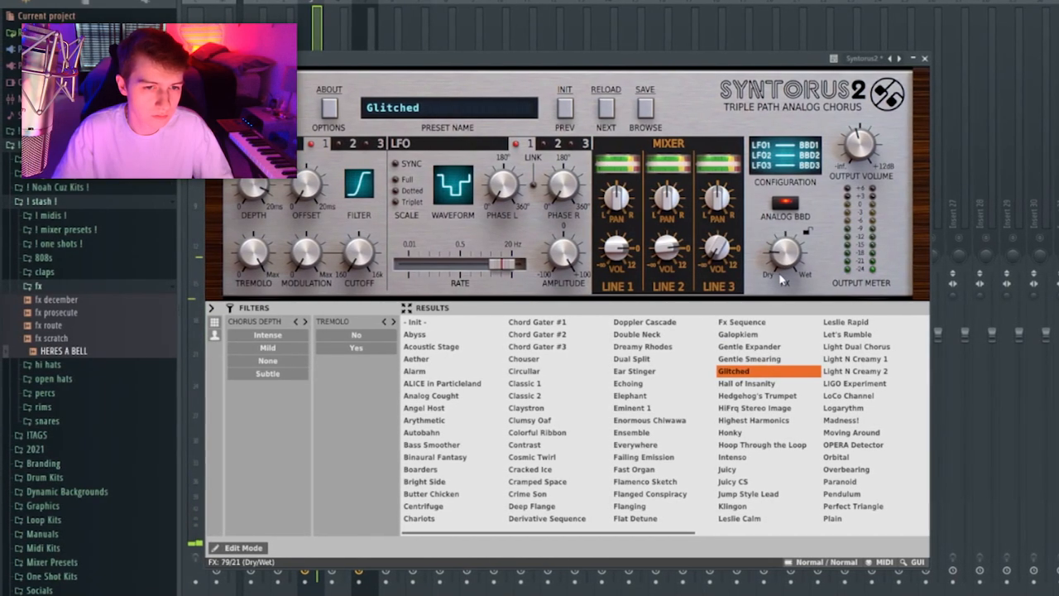
left_click(749, 346)
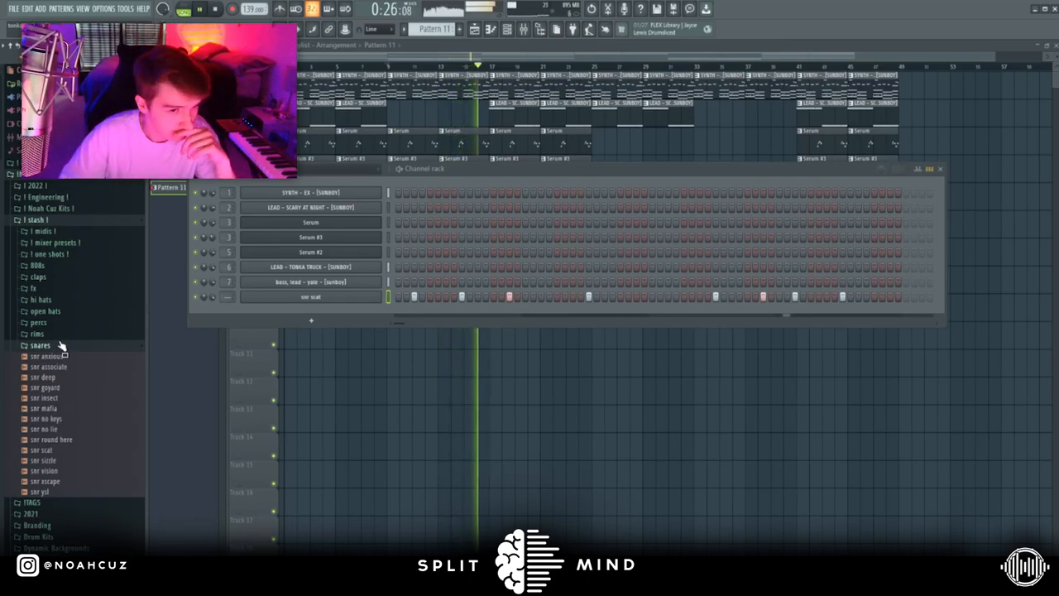
Fill the hh poppin hi-hat channel on every second step
right_click(311, 311)
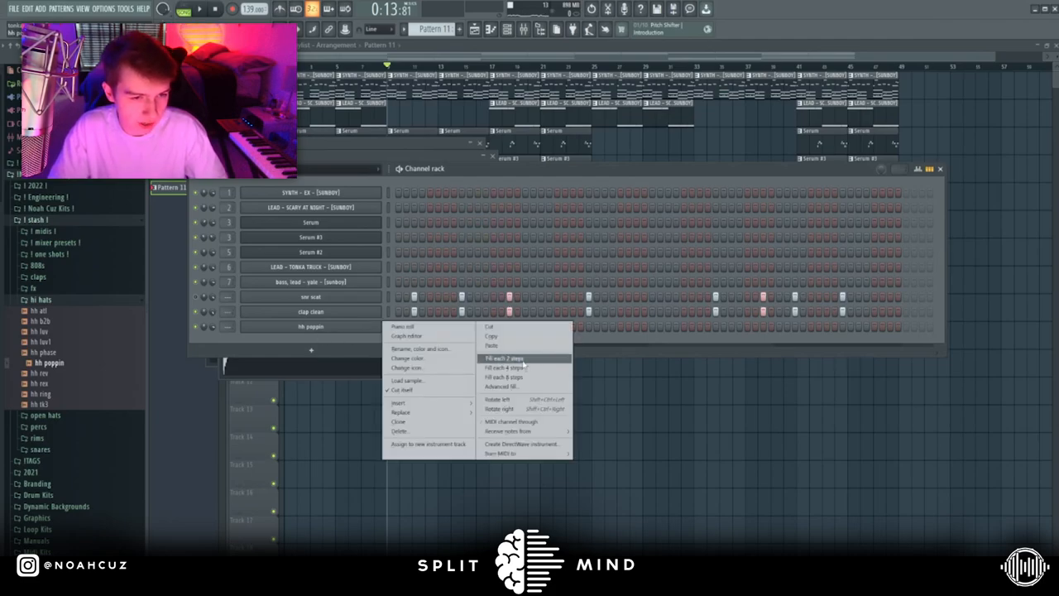
left_click(505, 357)
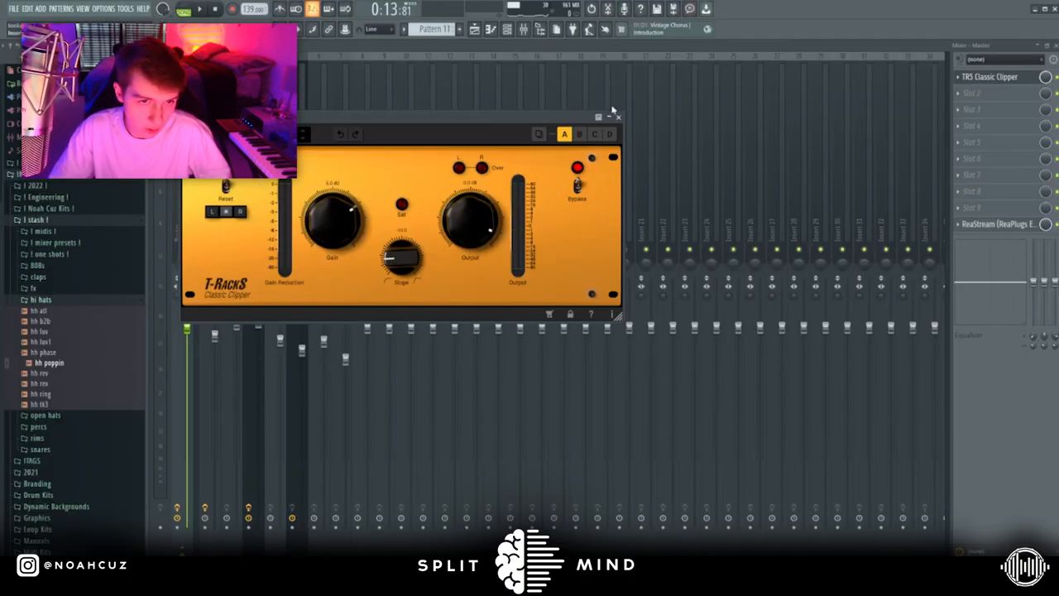
left_click(617, 117)
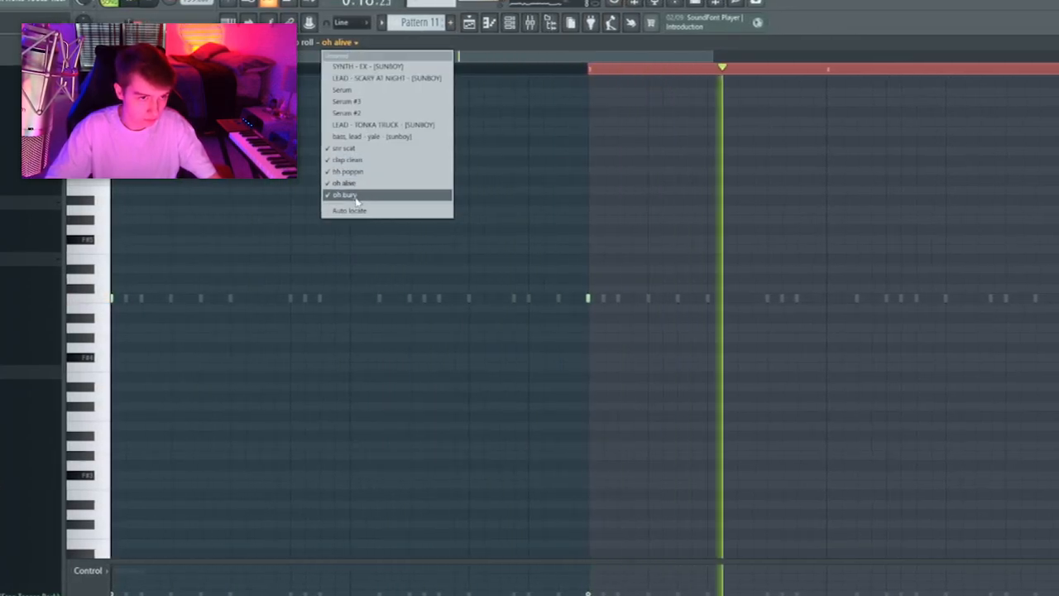
Switch the piano roll to the oh bury open-hat channel
left_click(344, 194)
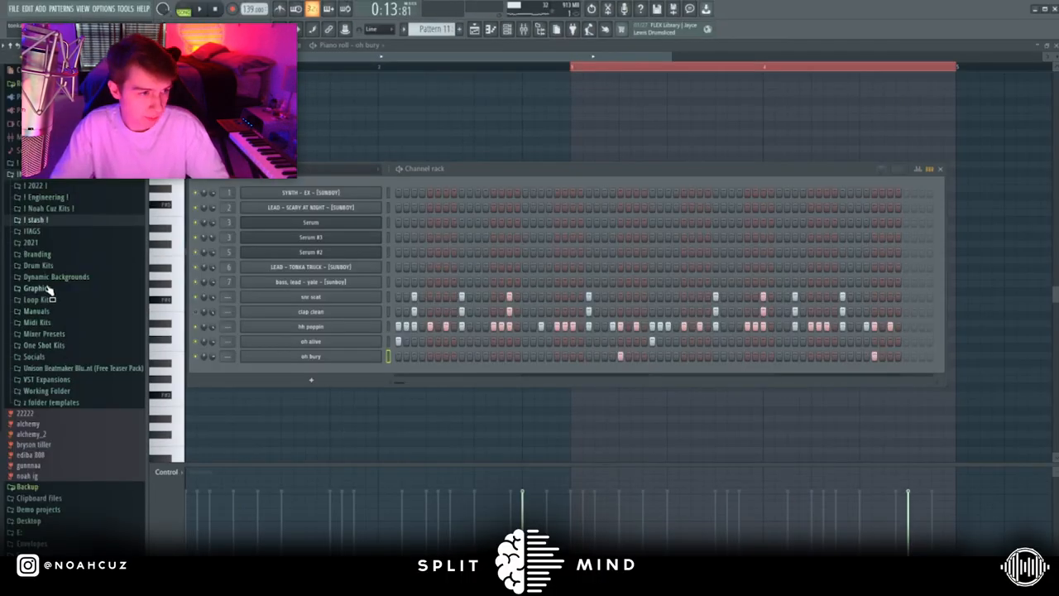
scroll("down", 3)
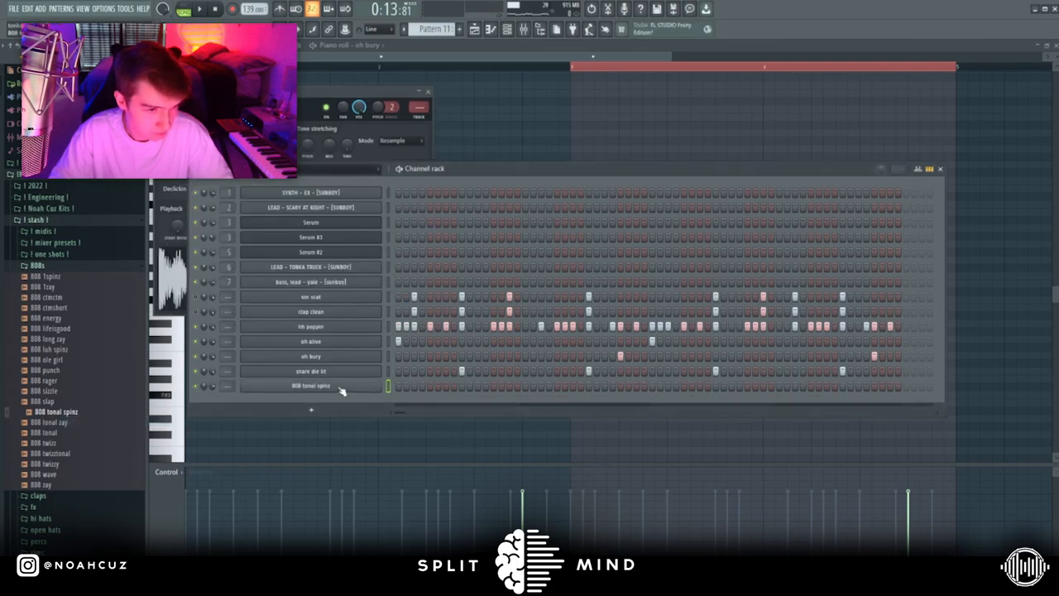
Draw long C5 and G#5 notes for the 808 tonal spinz channel in the piano roll
left_click(310, 385)
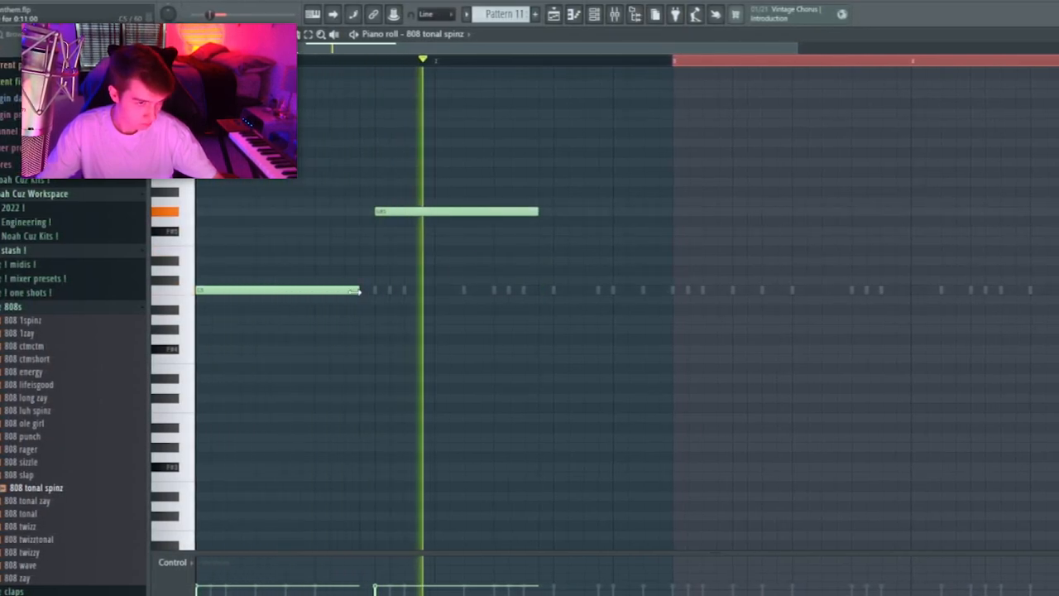
left_click_drag(356, 291, 492, 290)
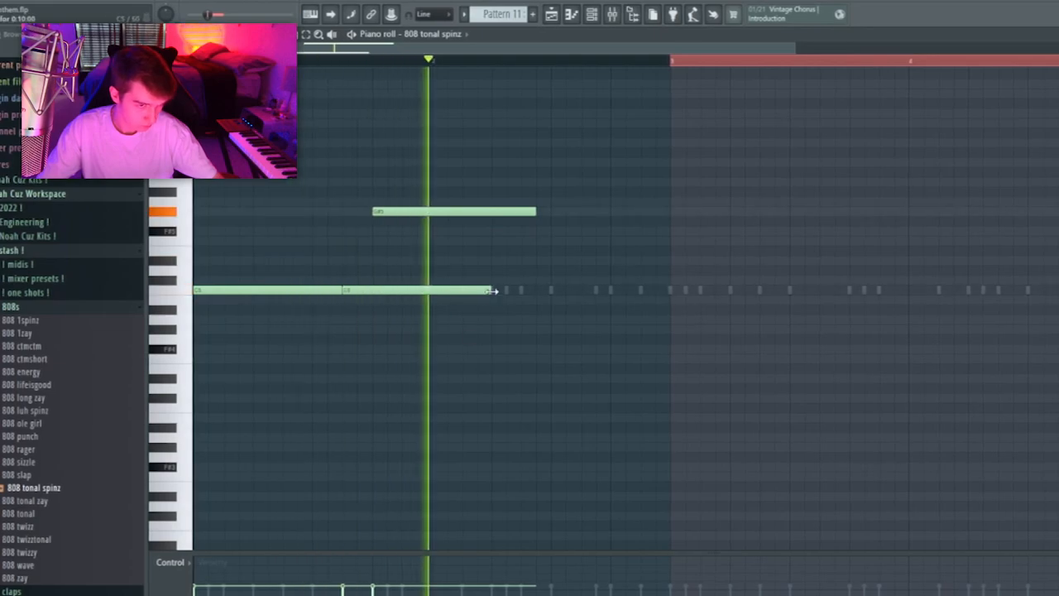
left_click_drag(493, 290, 369, 289)
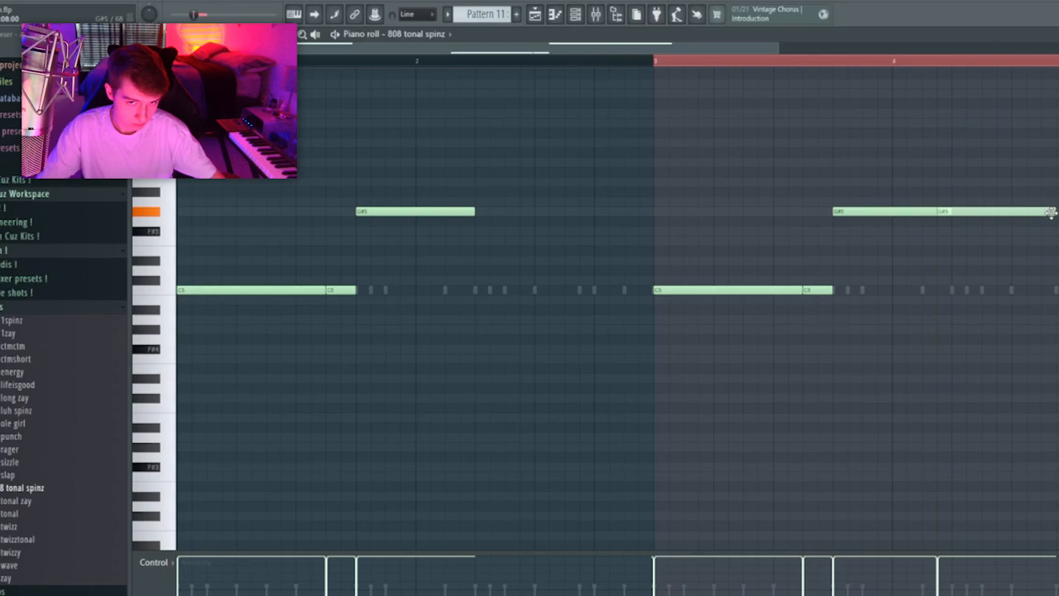
left_click(312, 14)
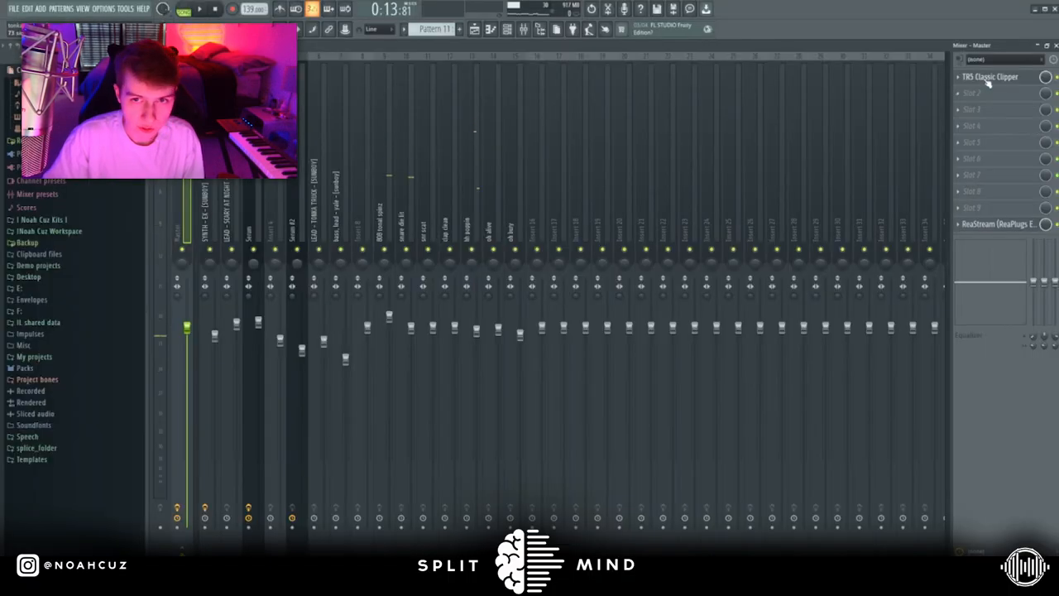
Route the 808, snare, clap and hat channels to named mixer inserts
left_click(991, 76)
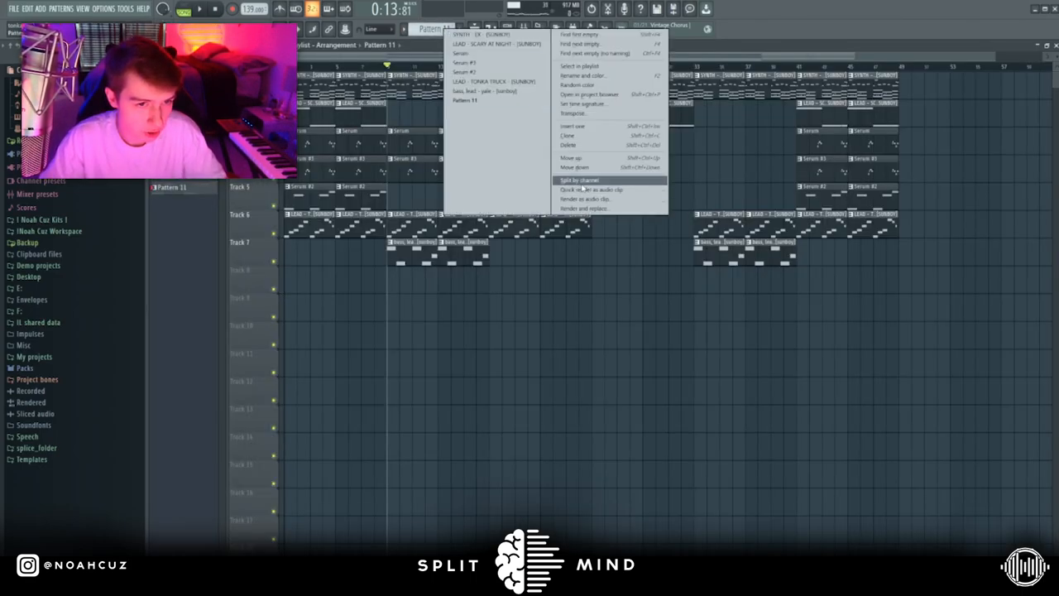
Split the drum pattern by channel into separate 808, snare, clap and hat clips
left_click(580, 180)
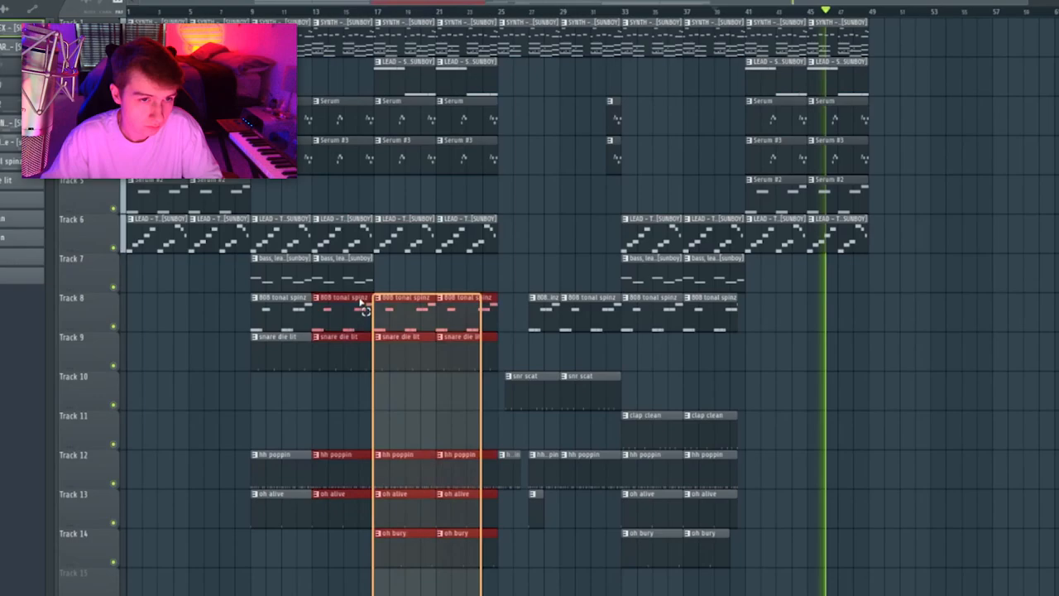
scroll("right", 3)
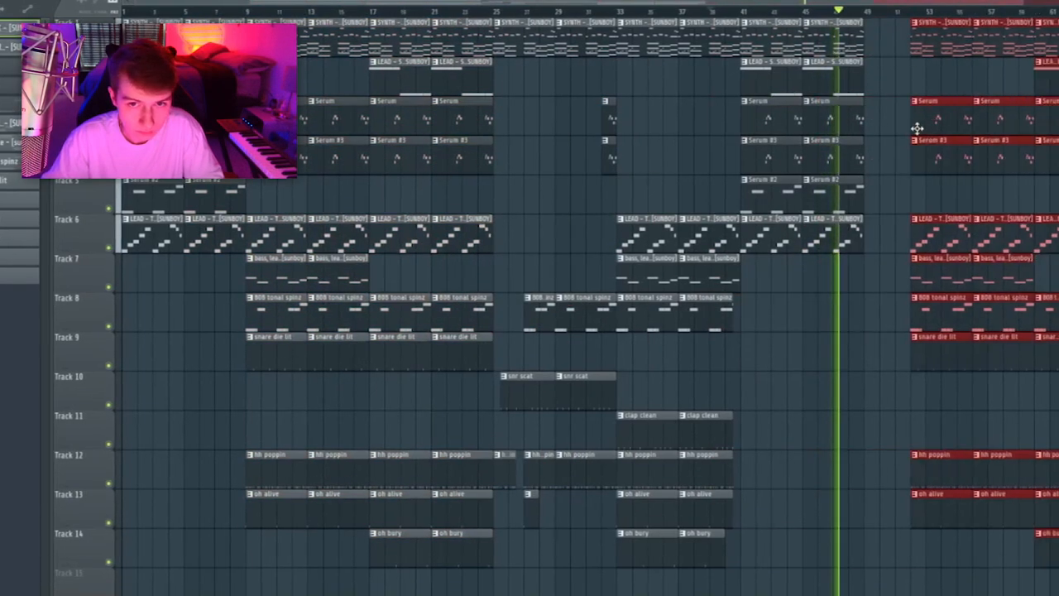